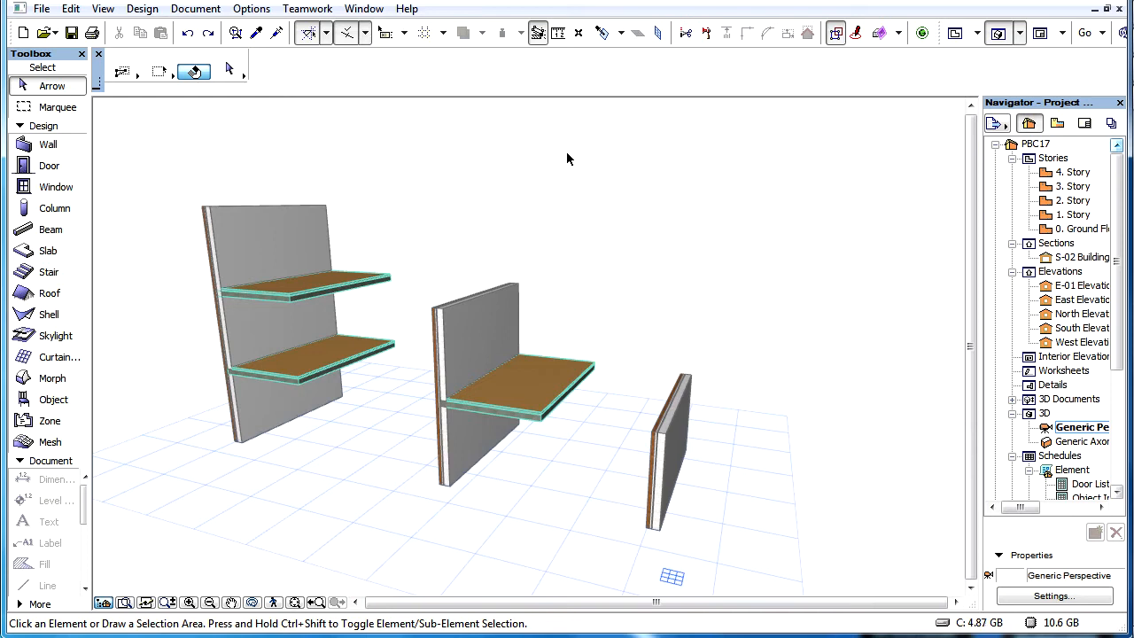
pyautogui.moveTo(351, 217)
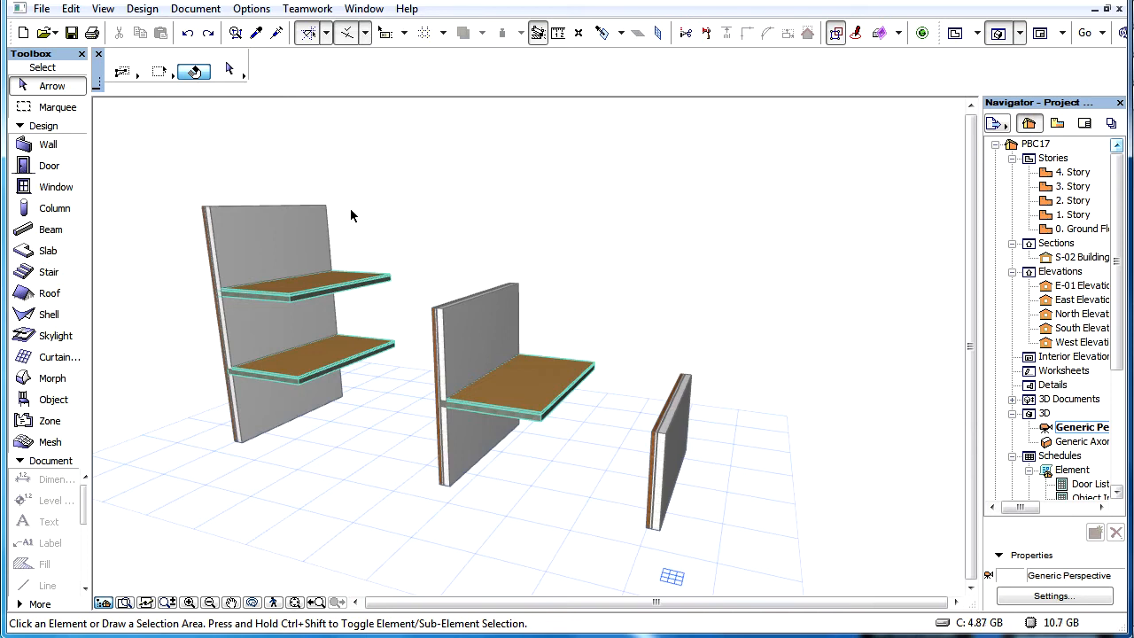
# Step: Bring up the small wall's Selection Settings showing home story 2 and top at story 3
pyautogui.click(266, 239)
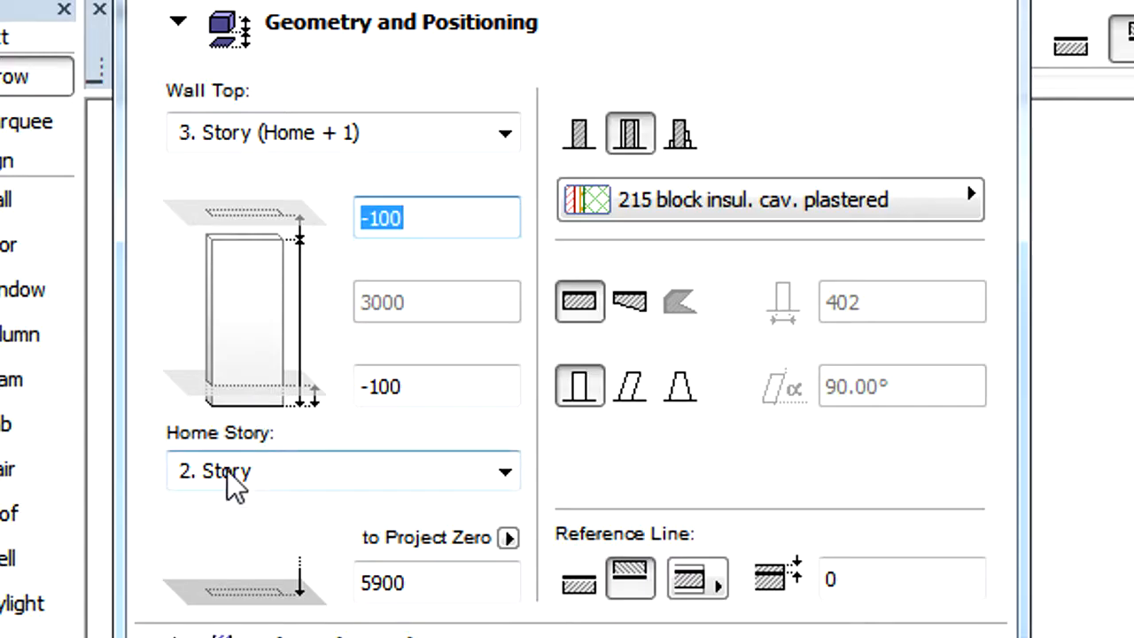
# Step: Review the Home Story list, then cancel so the wall stays on Ground Floor with top at 1. Story
pyautogui.click(504, 472)
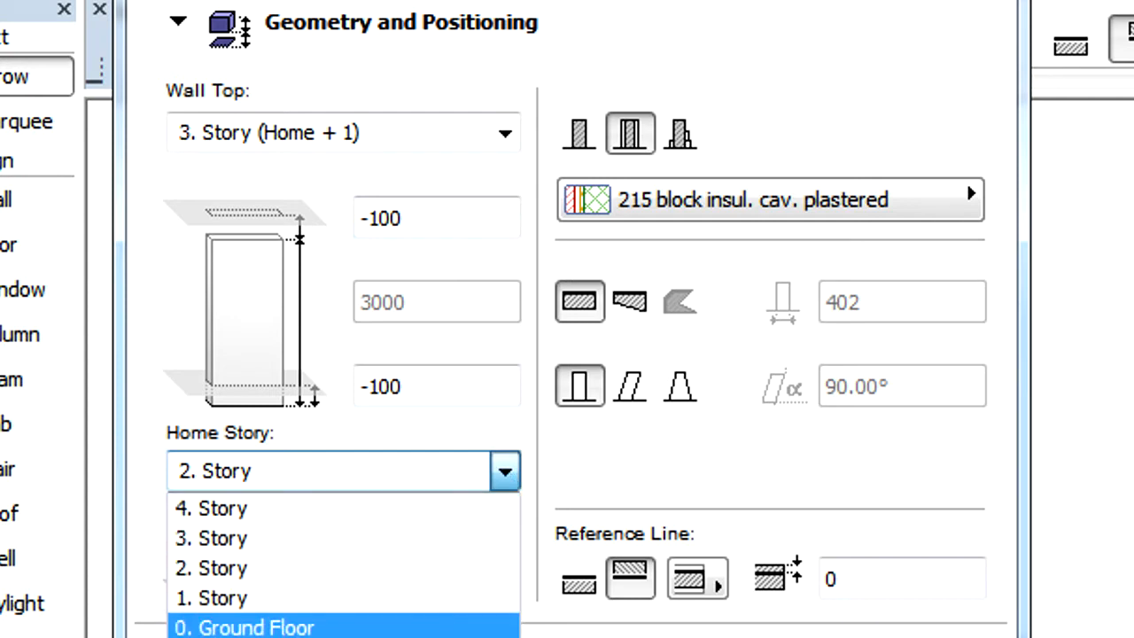
pyautogui.moveTo(479, 567)
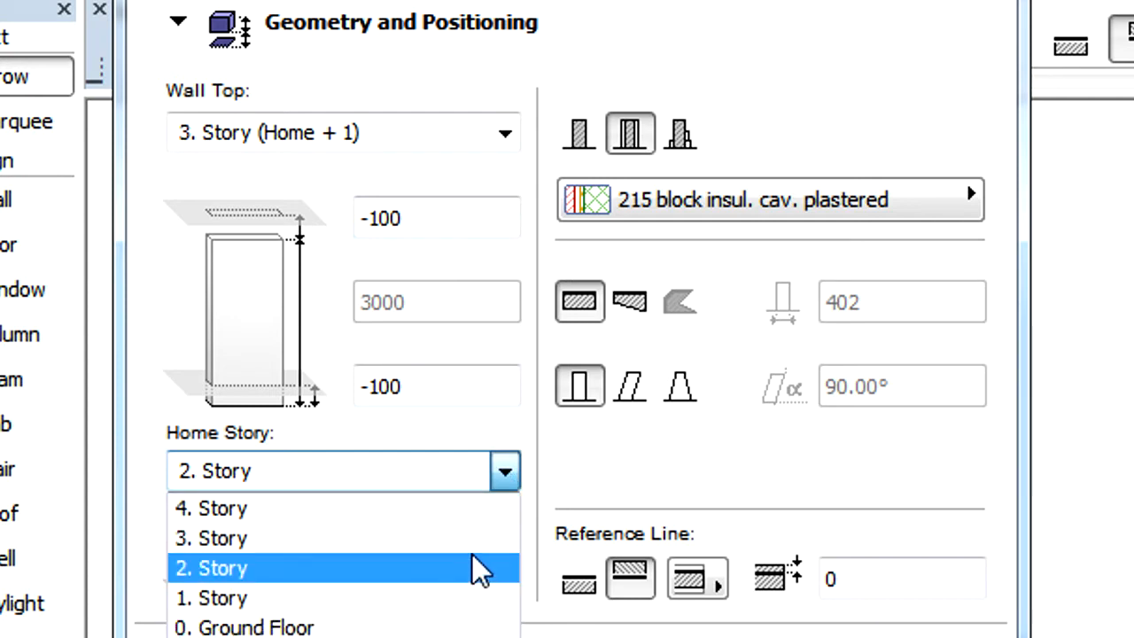
pyautogui.moveTo(452, 588)
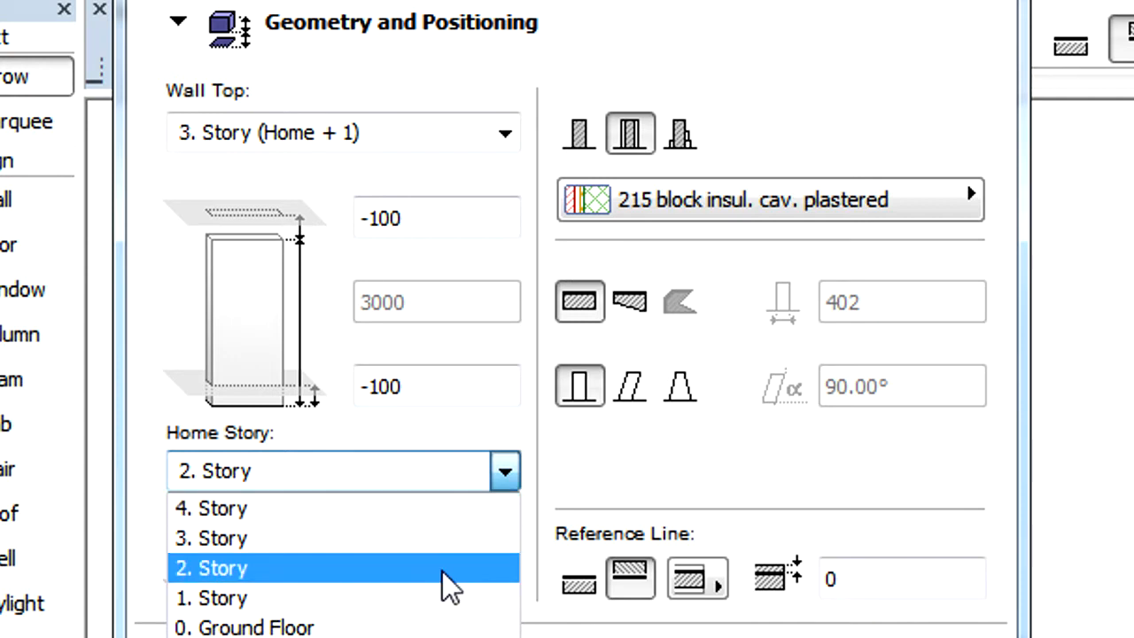
pyautogui.moveTo(434, 627)
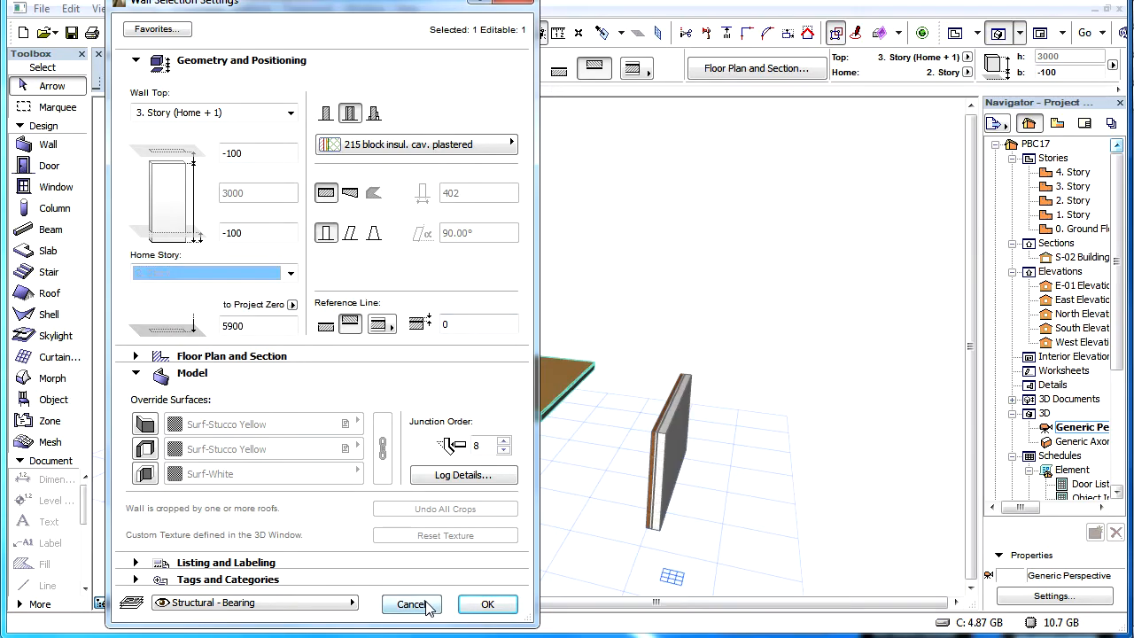
pyautogui.click(411, 604)
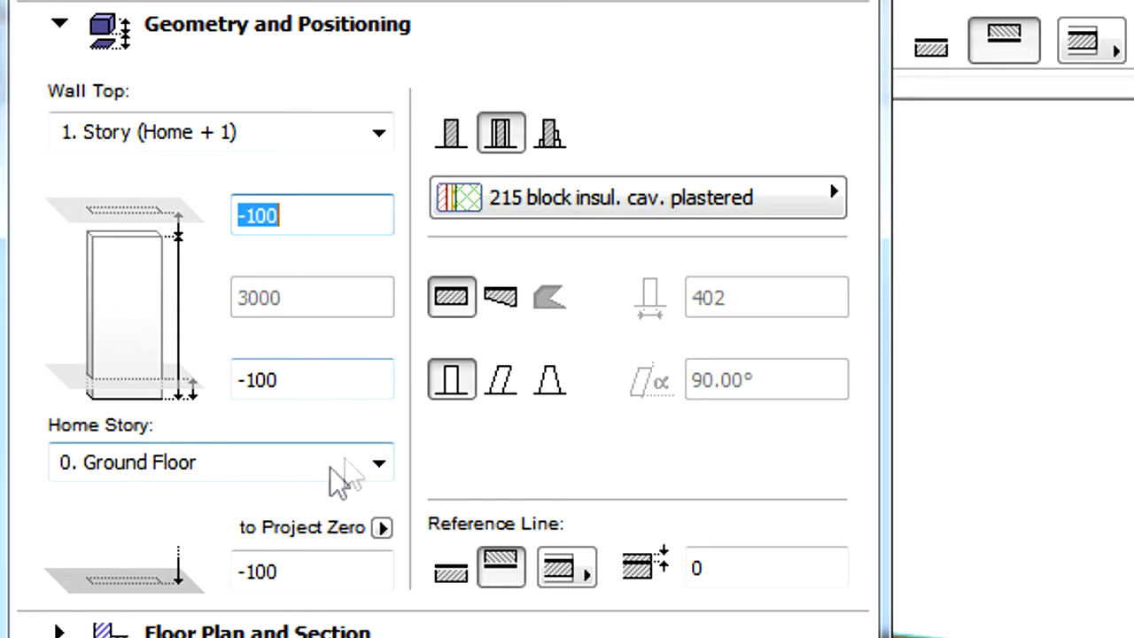
# Step: Set the wall's home story to 3. Story via Select Story..., top following to 4. Story
pyautogui.click(380, 461)
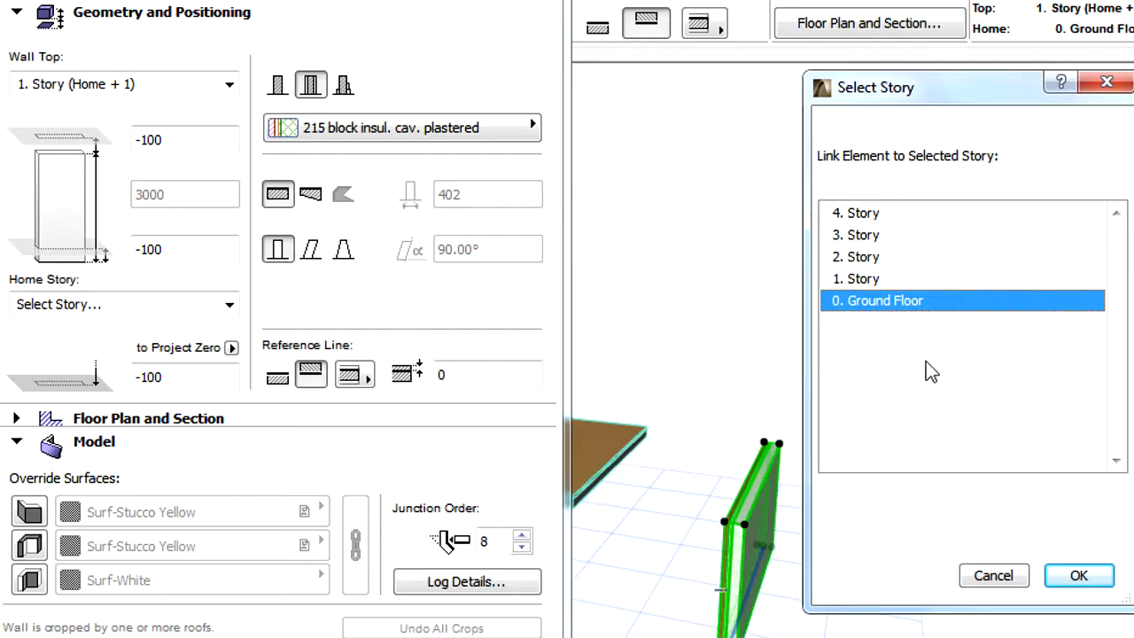
pyautogui.moveTo(971, 344)
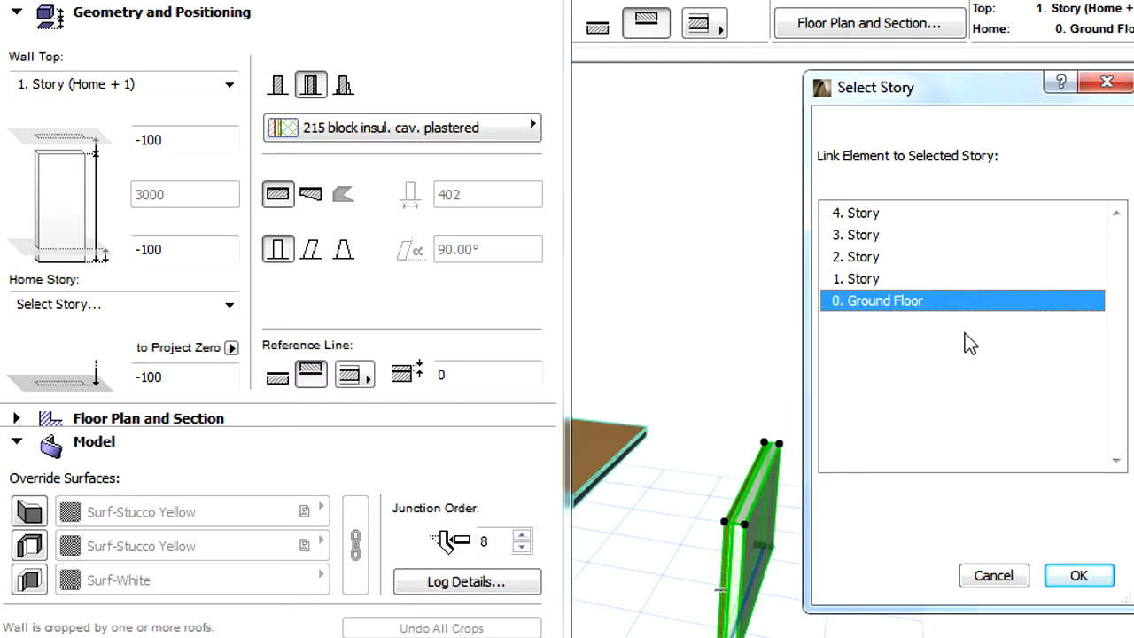
pyautogui.moveTo(974, 299)
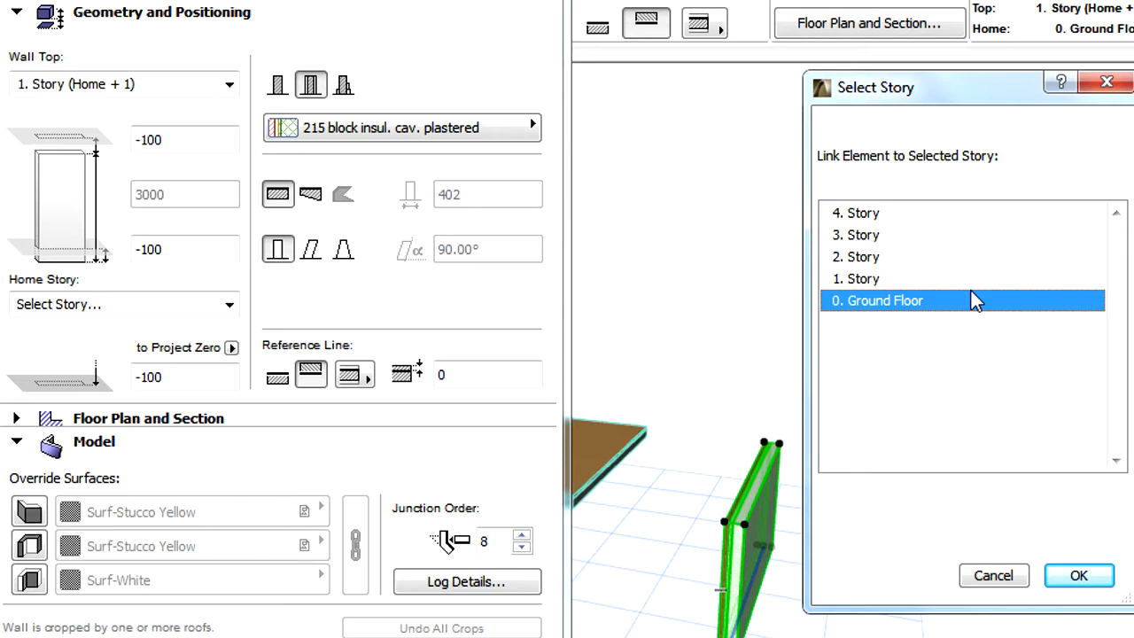
pyautogui.click(964, 234)
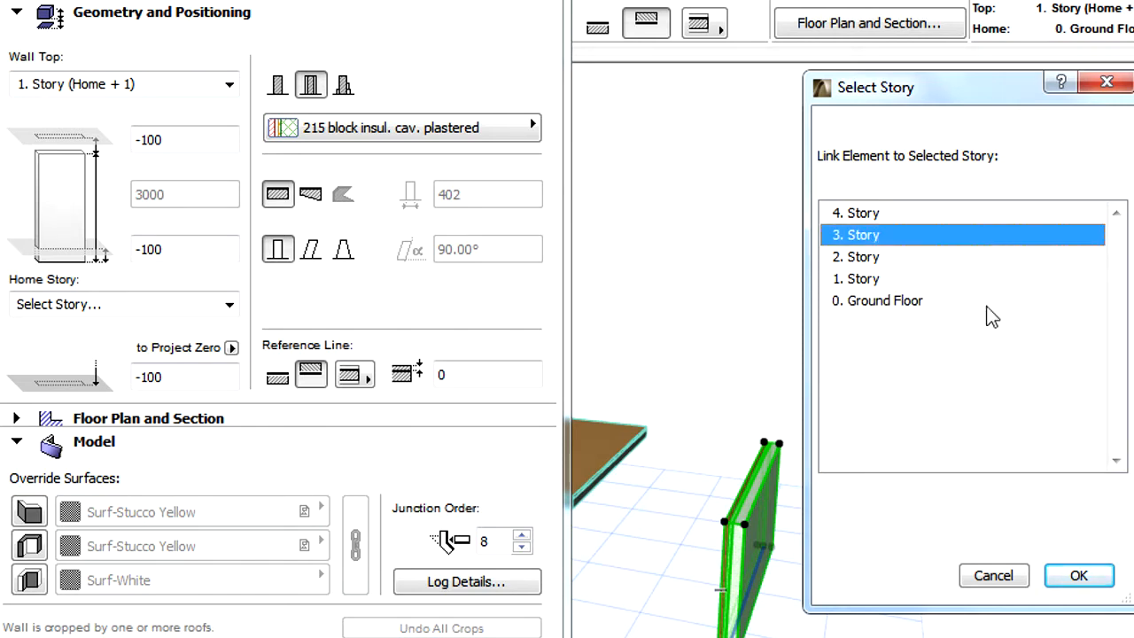
pyautogui.click(1077, 574)
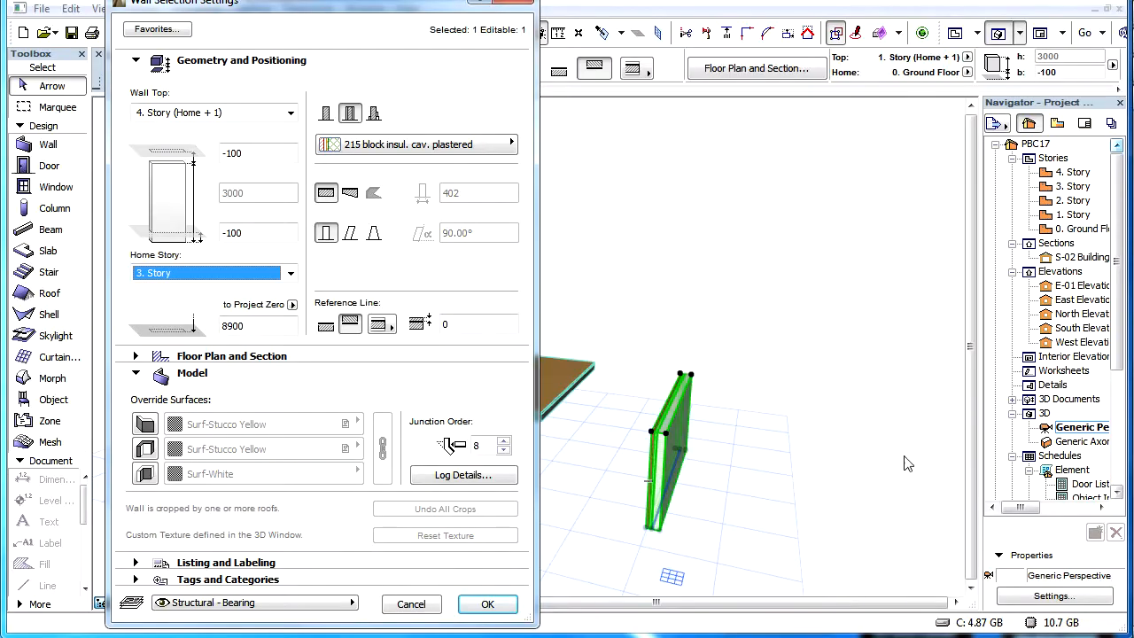
pyautogui.click(487, 603)
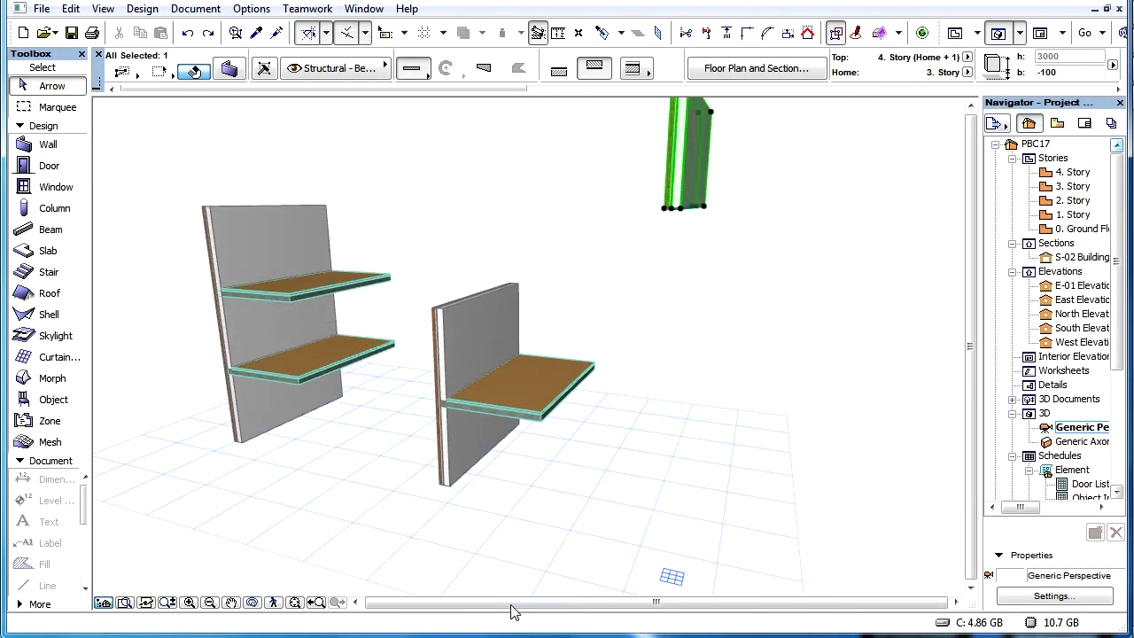
pyautogui.moveTo(783, 418)
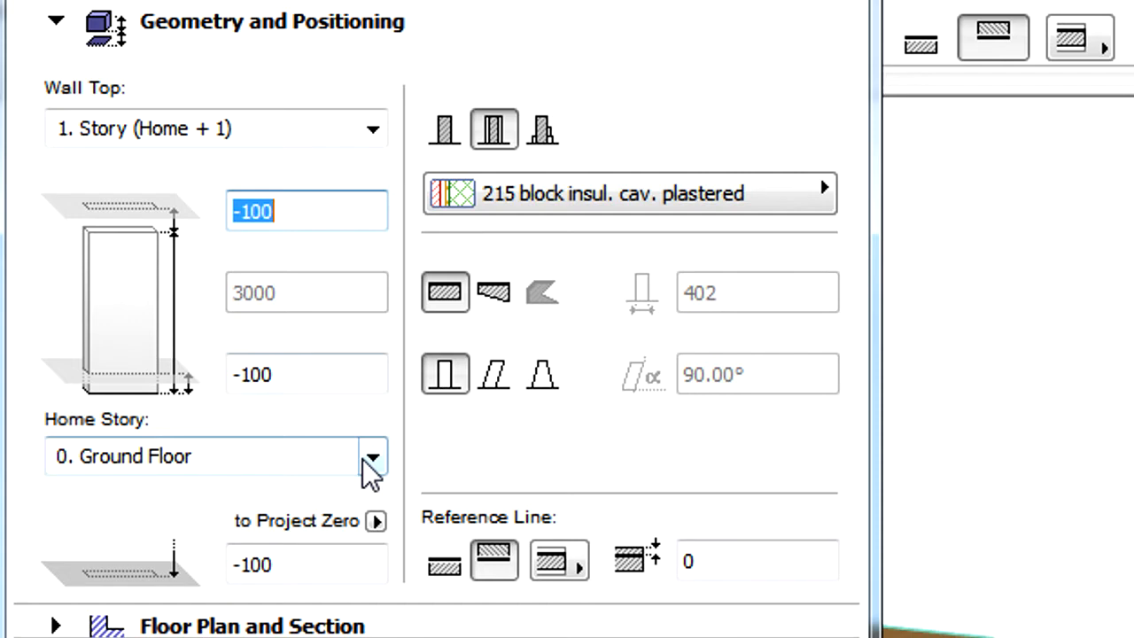
# Step: Set the wall's home story to 2. Story so its top sits at 3. Story
pyautogui.click(372, 457)
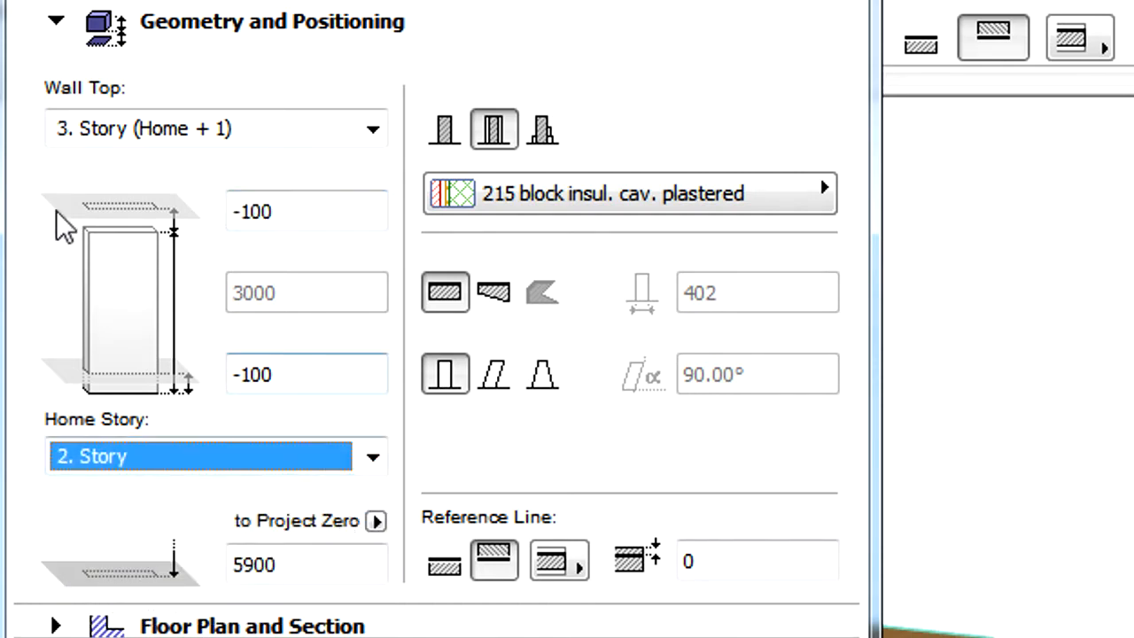
pyautogui.moveTo(21, 150)
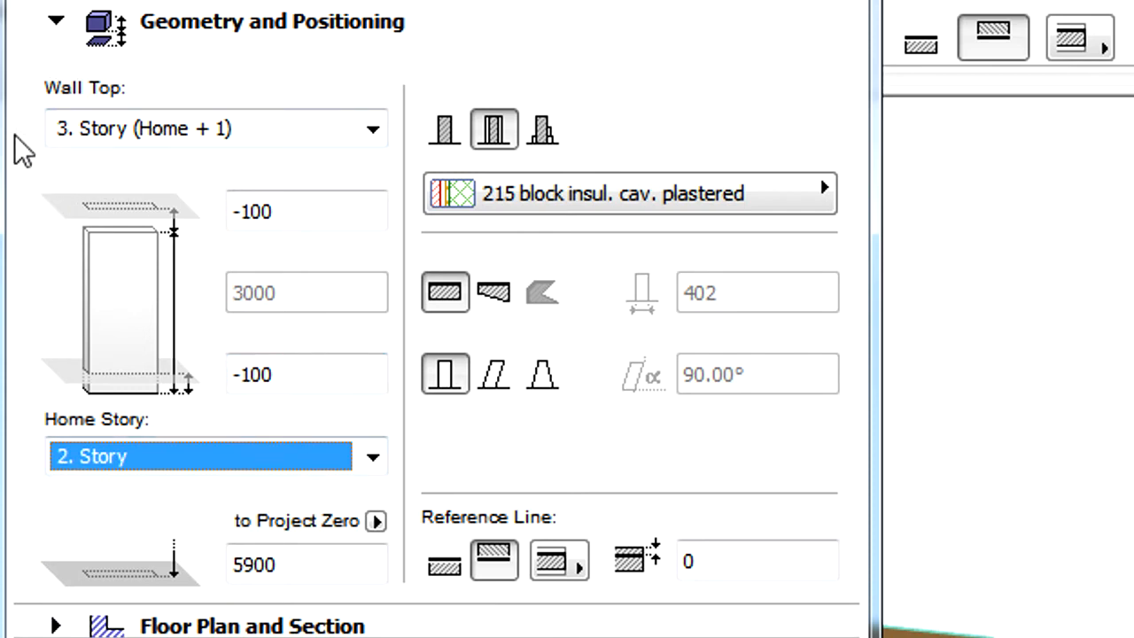
pyautogui.moveTo(202, 176)
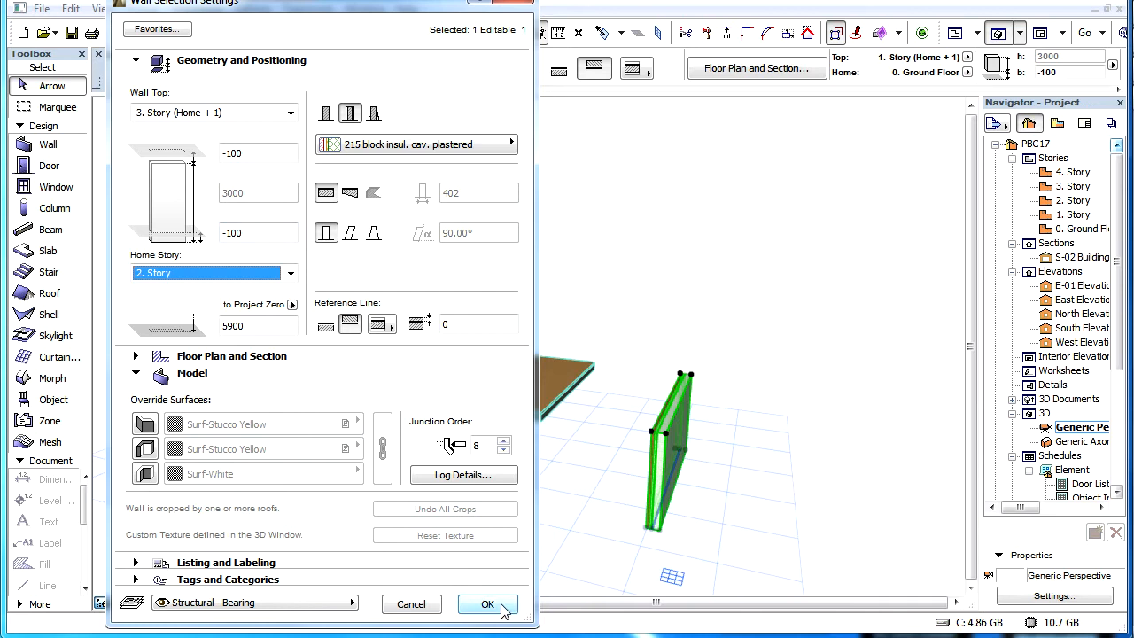
pyautogui.click(487, 602)
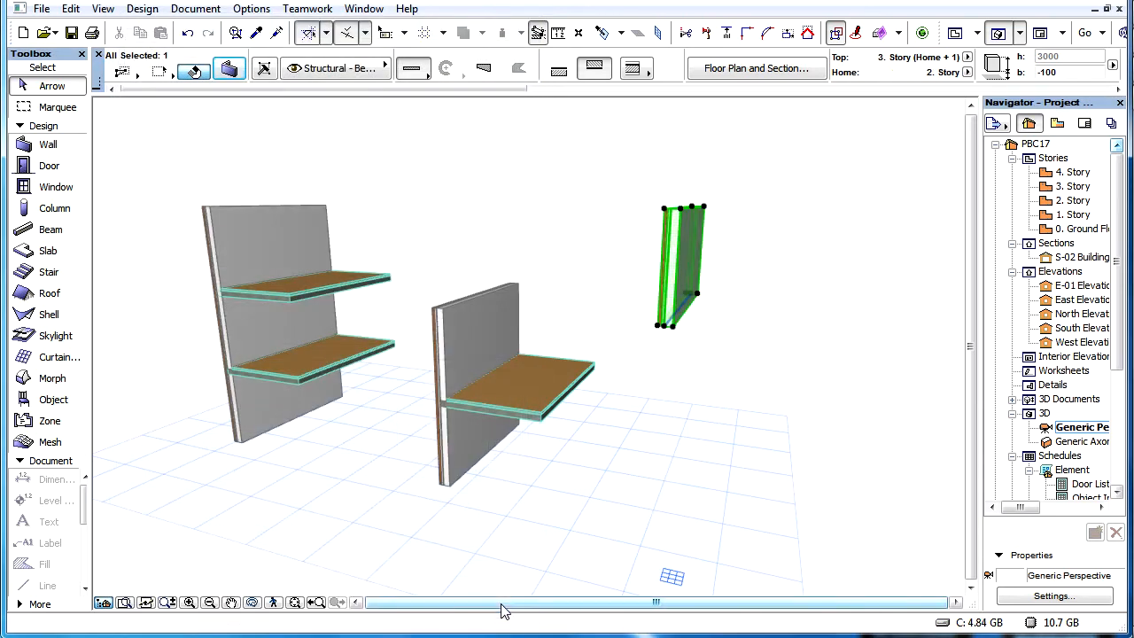
pyautogui.moveTo(188, 31)
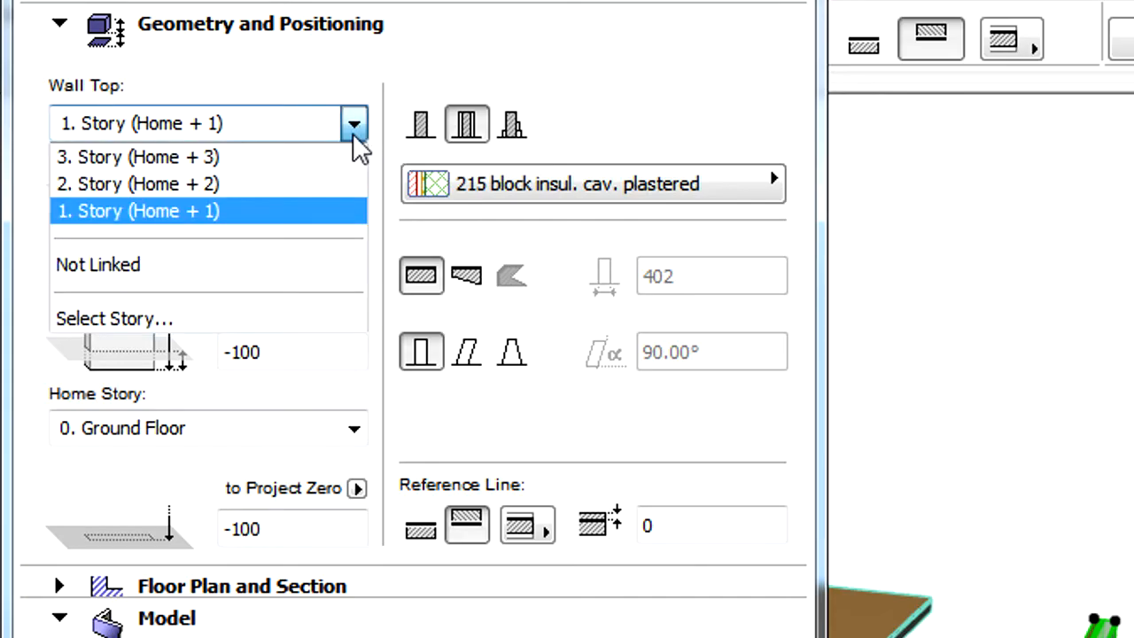
pyautogui.moveTo(345, 174)
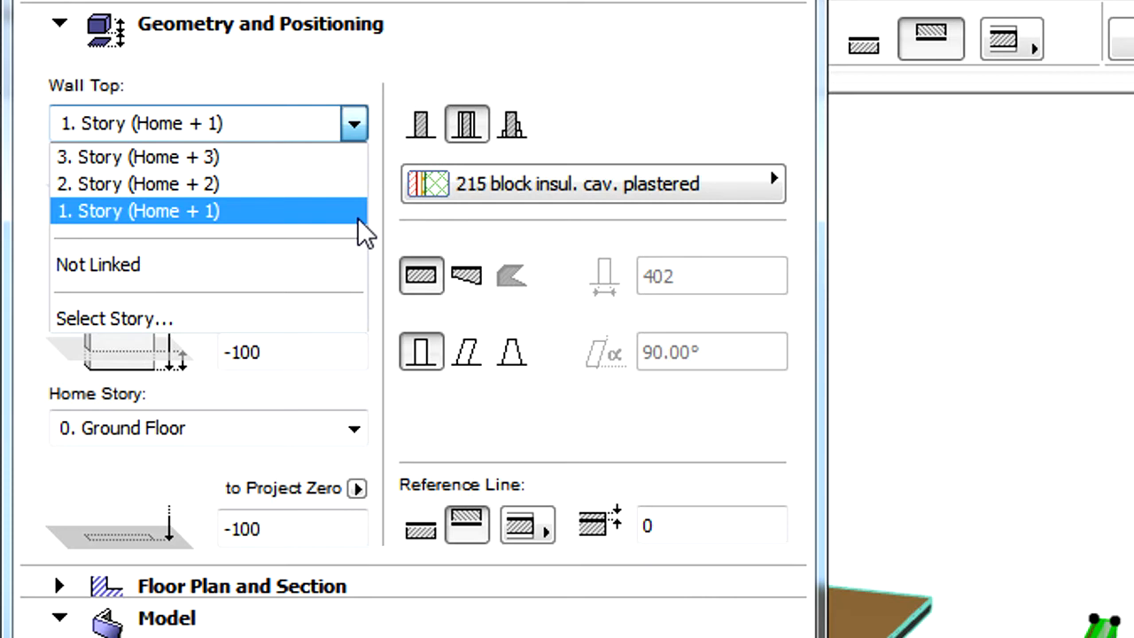
pyautogui.moveTo(347, 316)
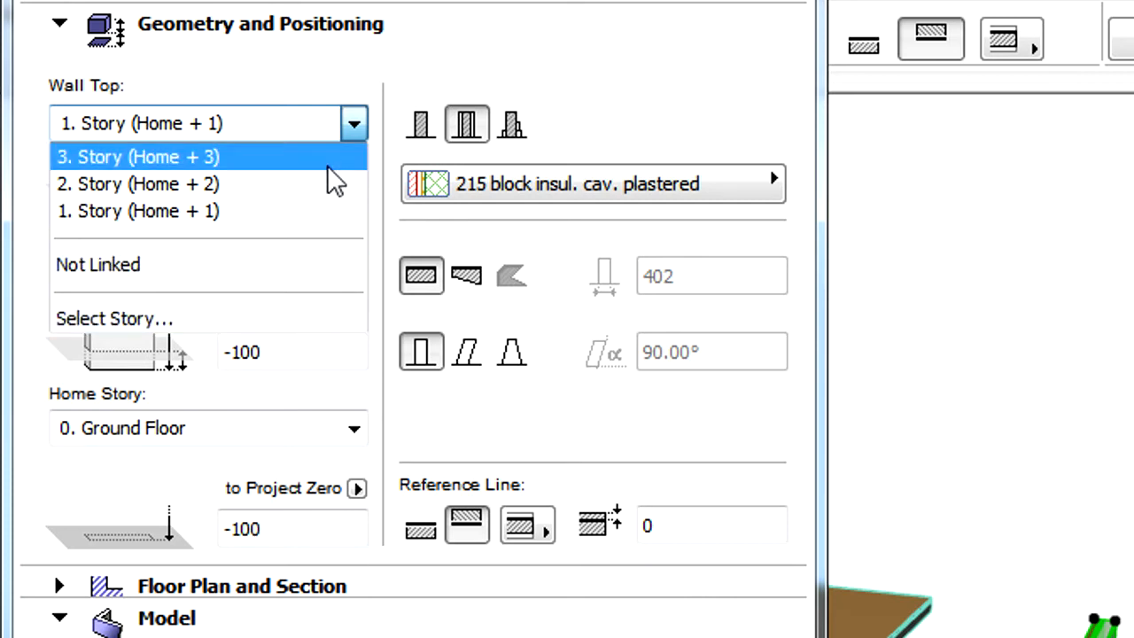
# Step: Link the ground-floor wall's top to 2. Story (Home + 2)
pyautogui.click(138, 183)
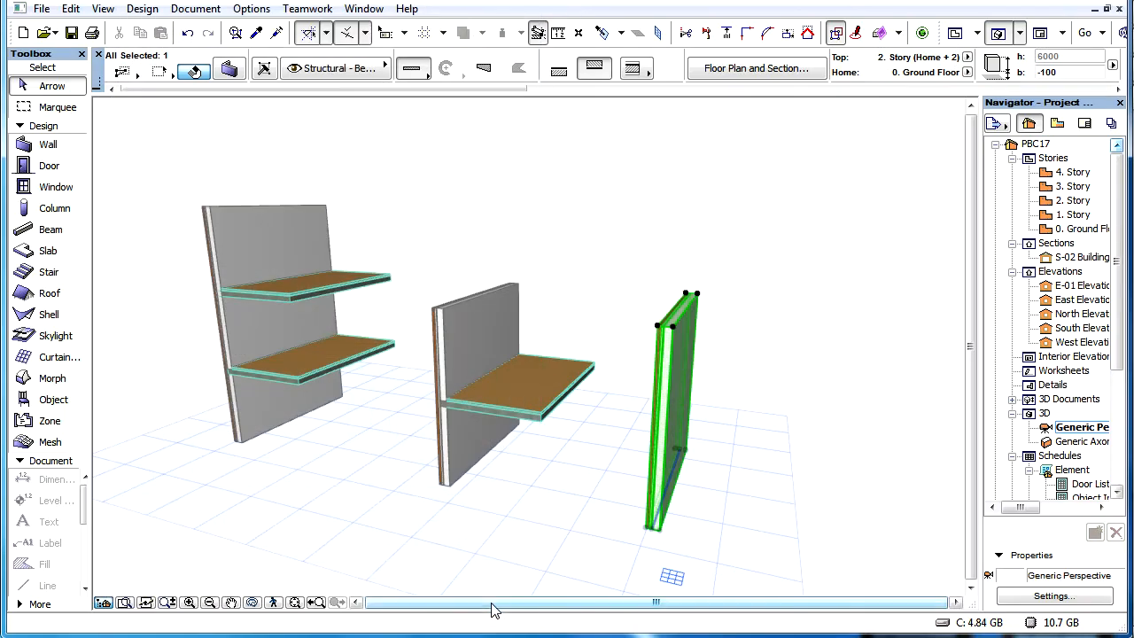
pyautogui.moveTo(188, 32)
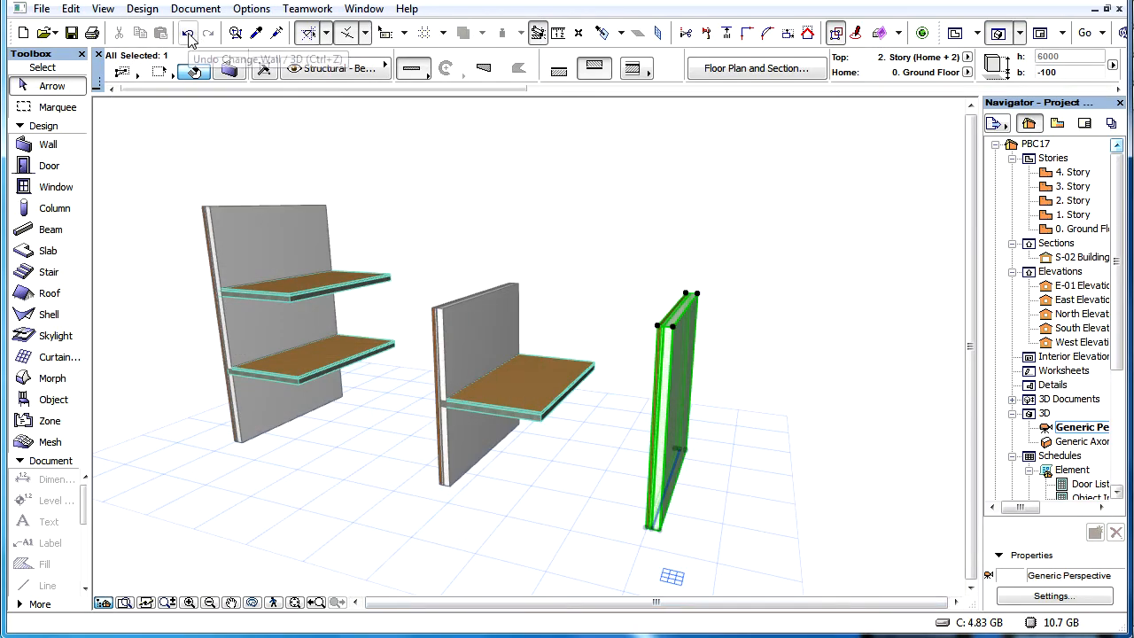
pyautogui.click(188, 32)
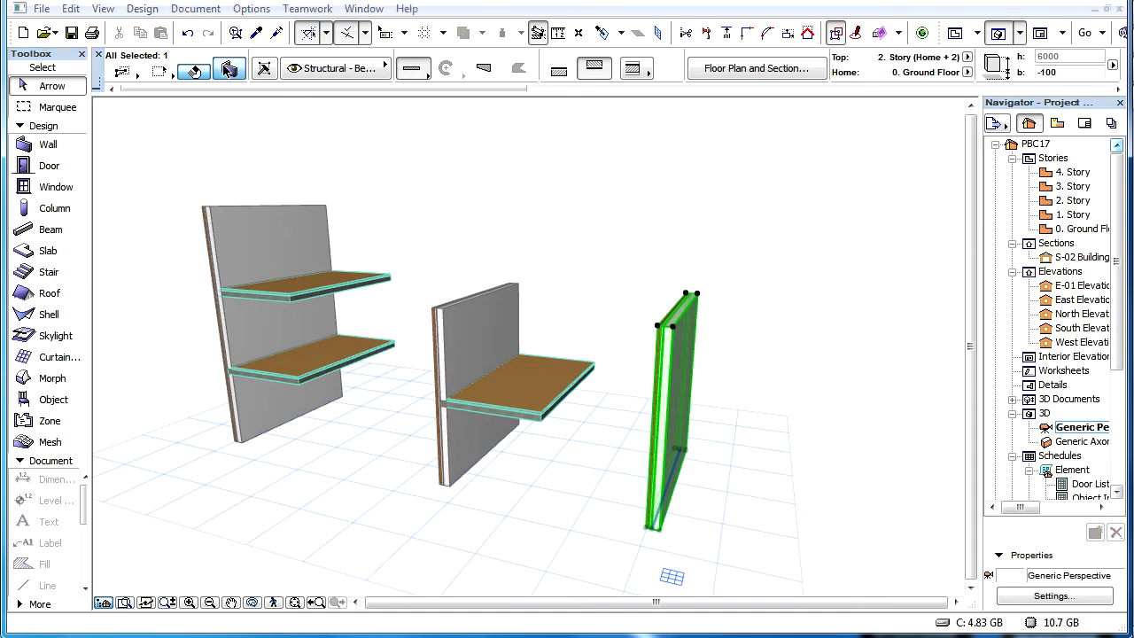
# Step: Link the ground-floor wall's top to 3. Story (Home + 3) for a taller wall
pyautogui.click(311, 48)
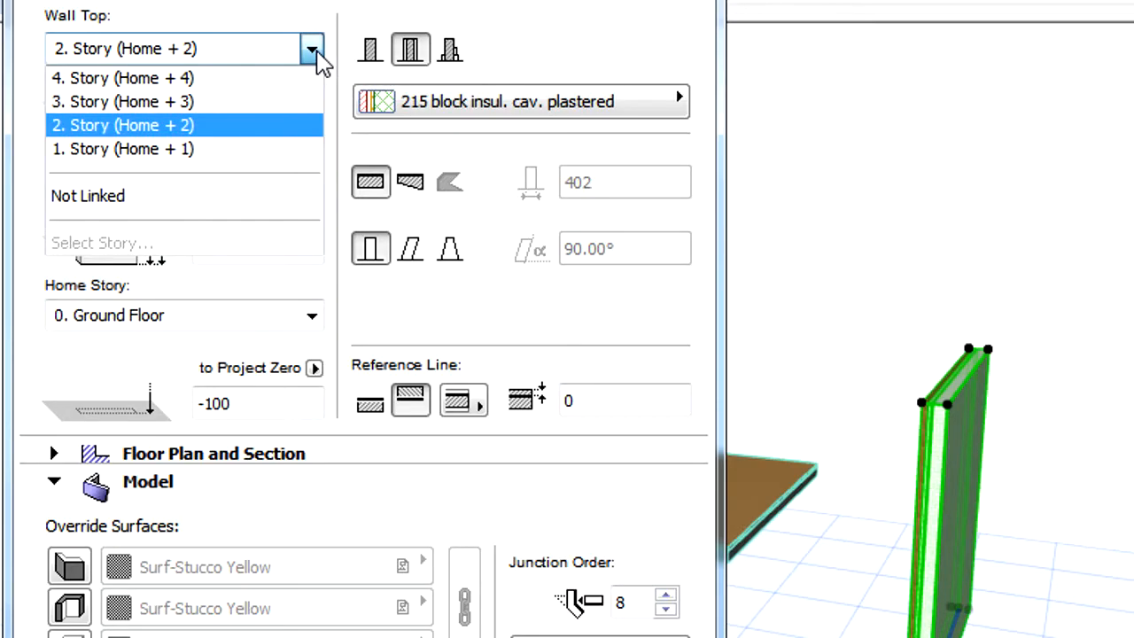
pyautogui.click(120, 101)
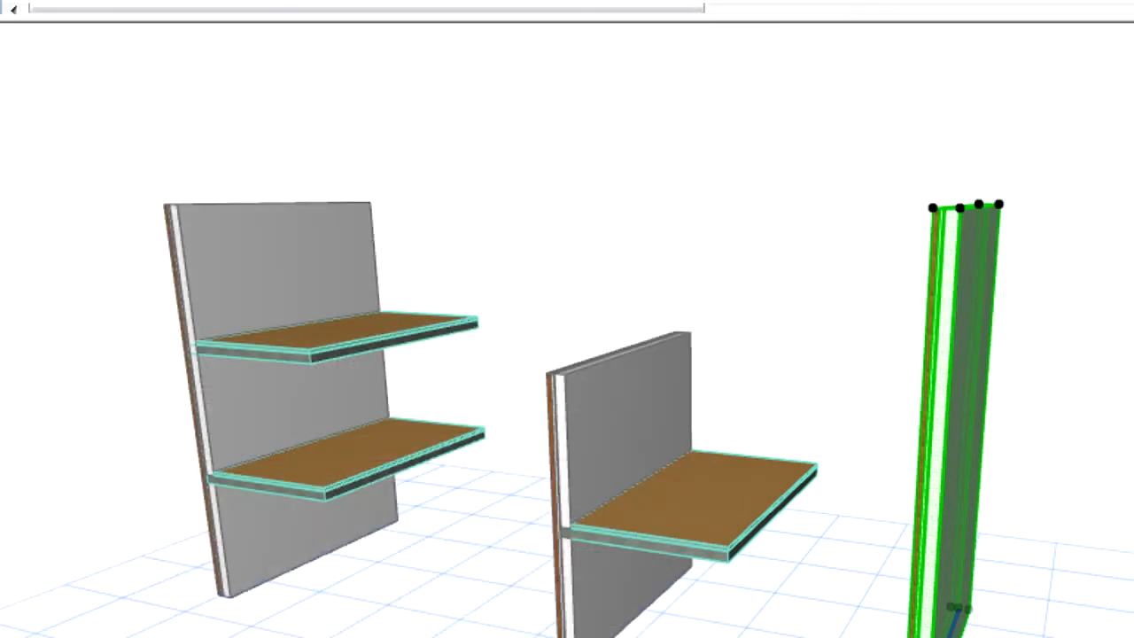
pyautogui.moveTo(847, 233)
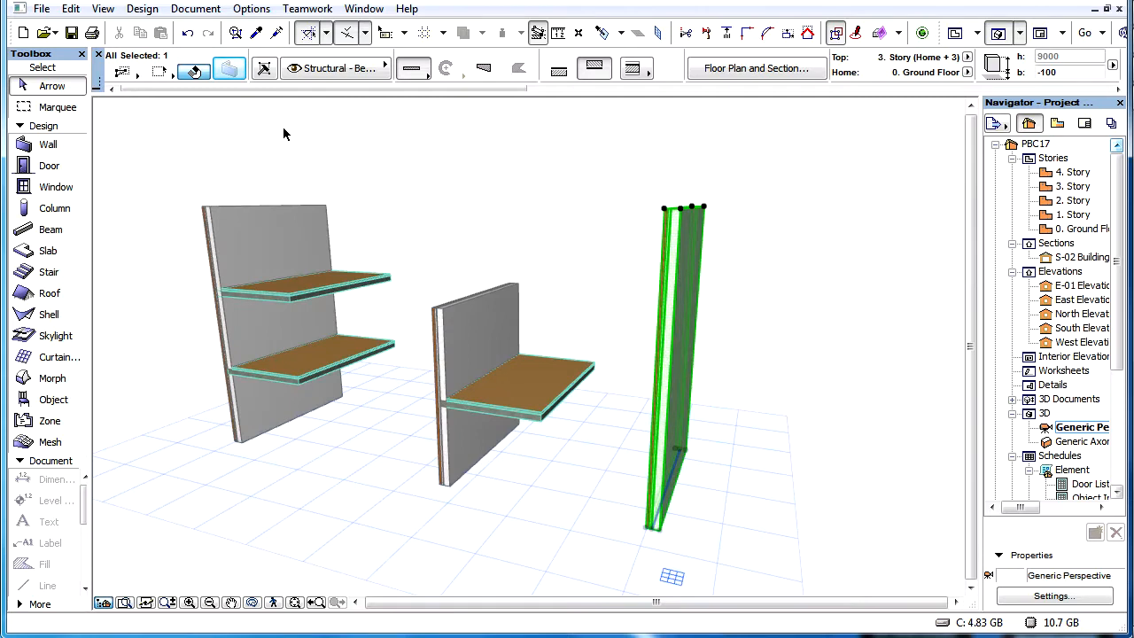
# Step: Review the tall wall's settings showing a 6000 height from the Ground Floor
pyautogui.click(188, 32)
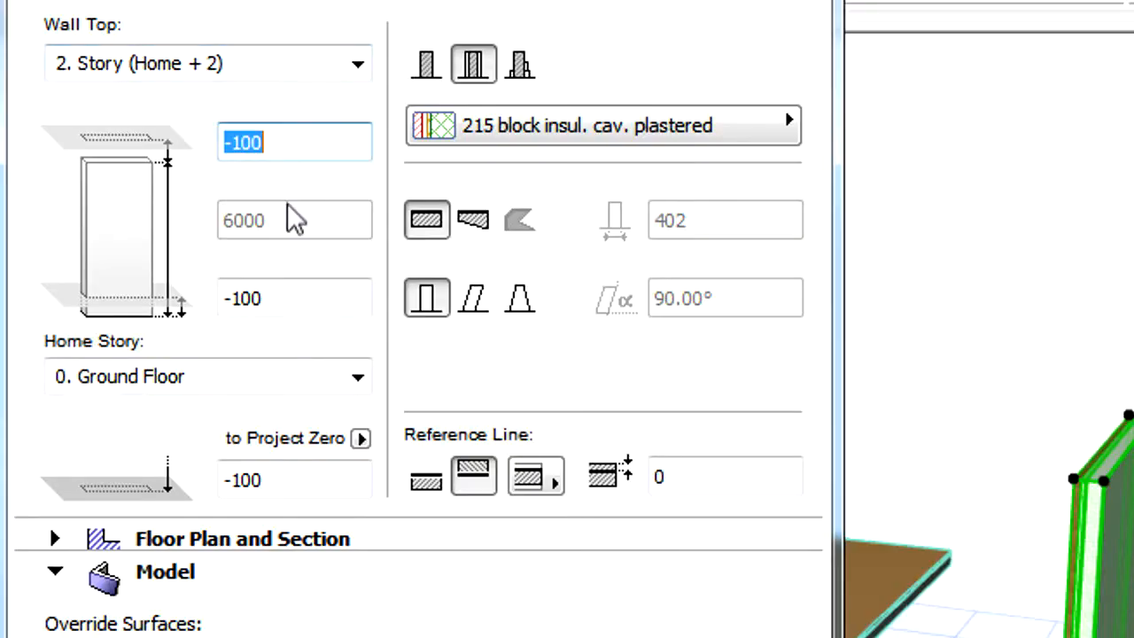
pyautogui.moveTo(222, 204)
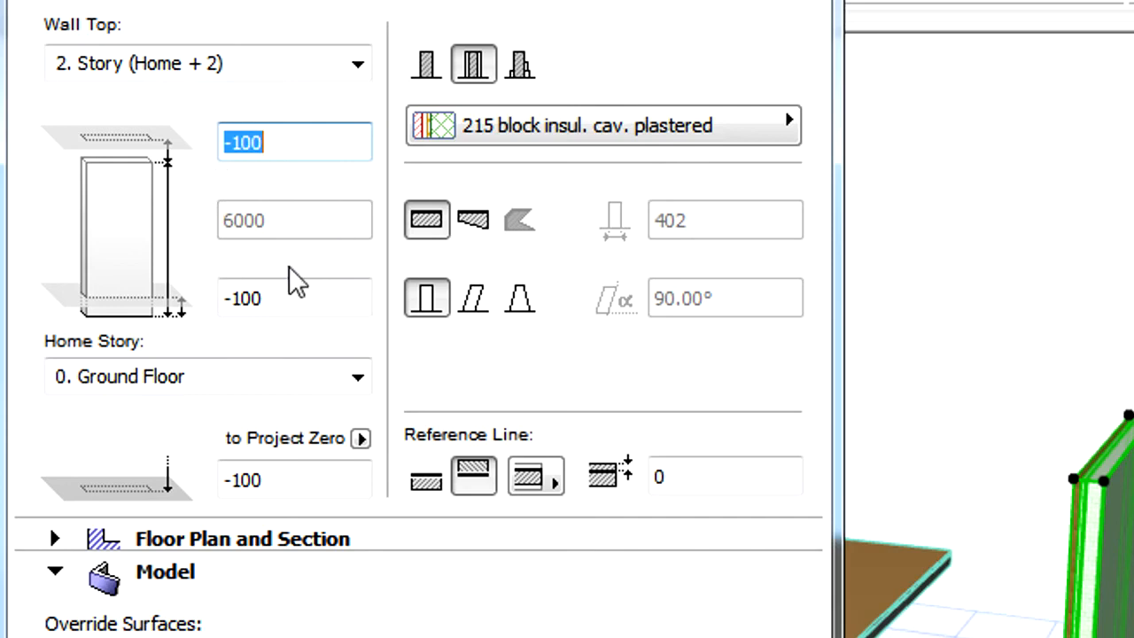
pyautogui.moveTo(330, 269)
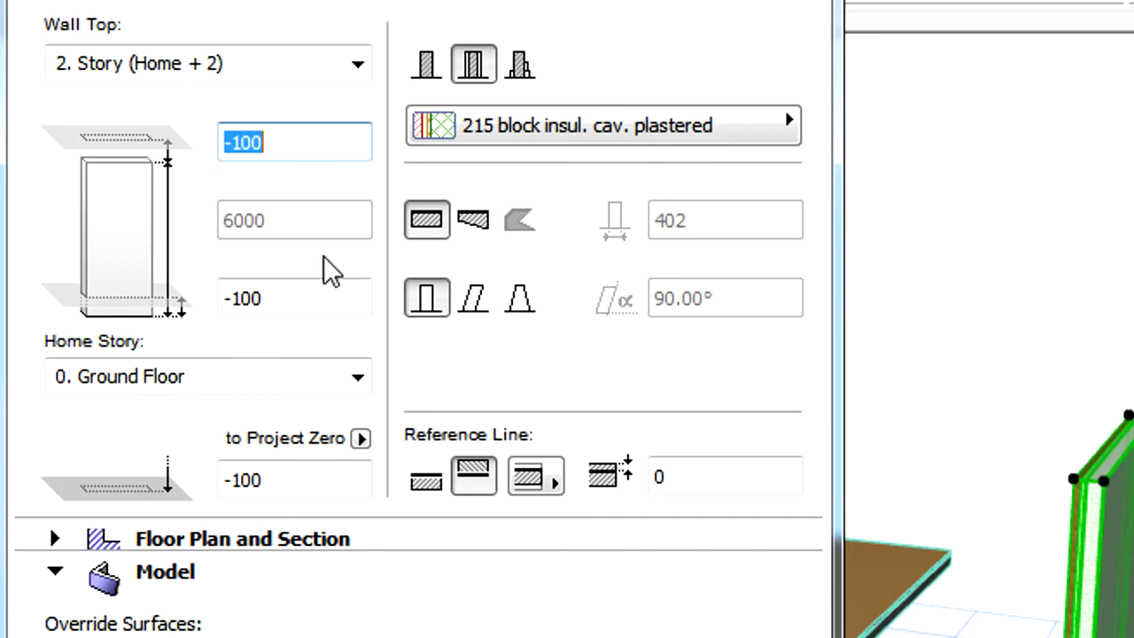